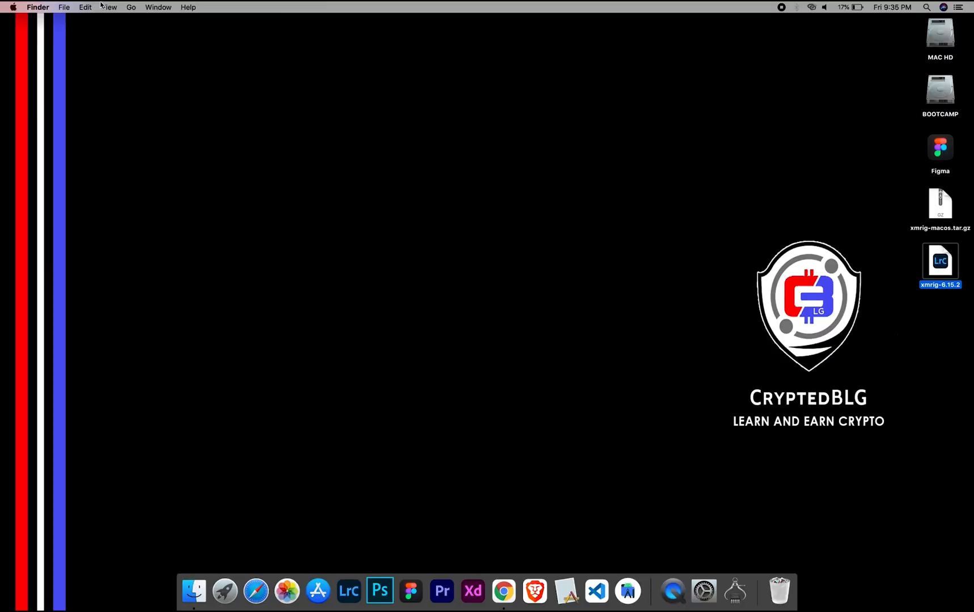
- Check this Mac's specs, extract the xmrig archive and bring up config.json's actions
click(12, 7)
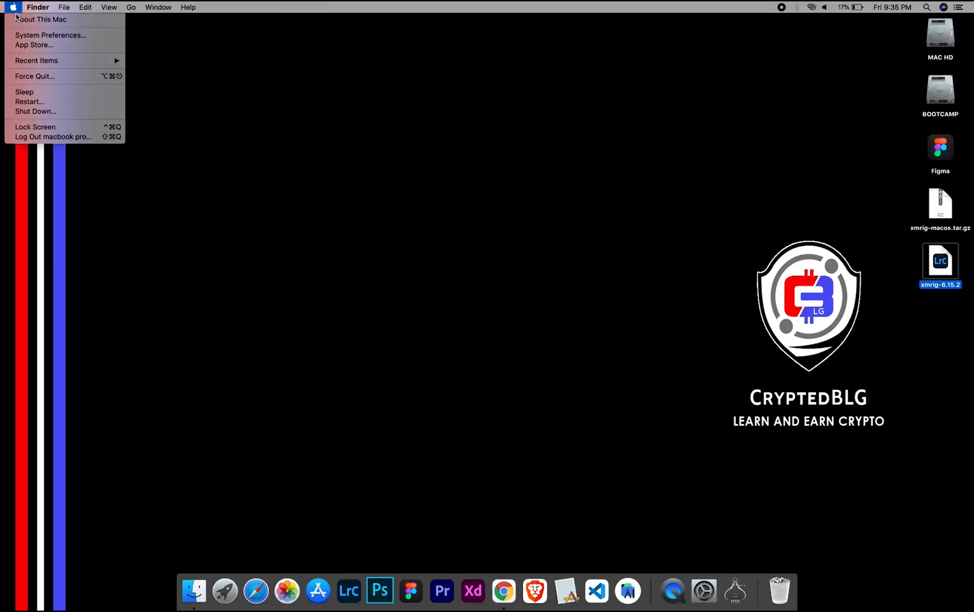
click(40, 20)
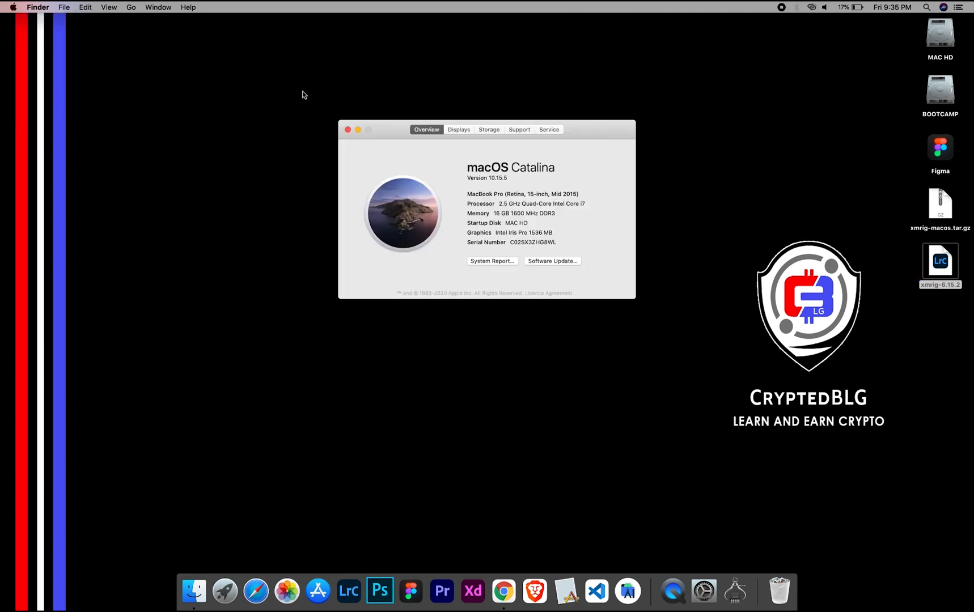
mouse_move(495, 197)
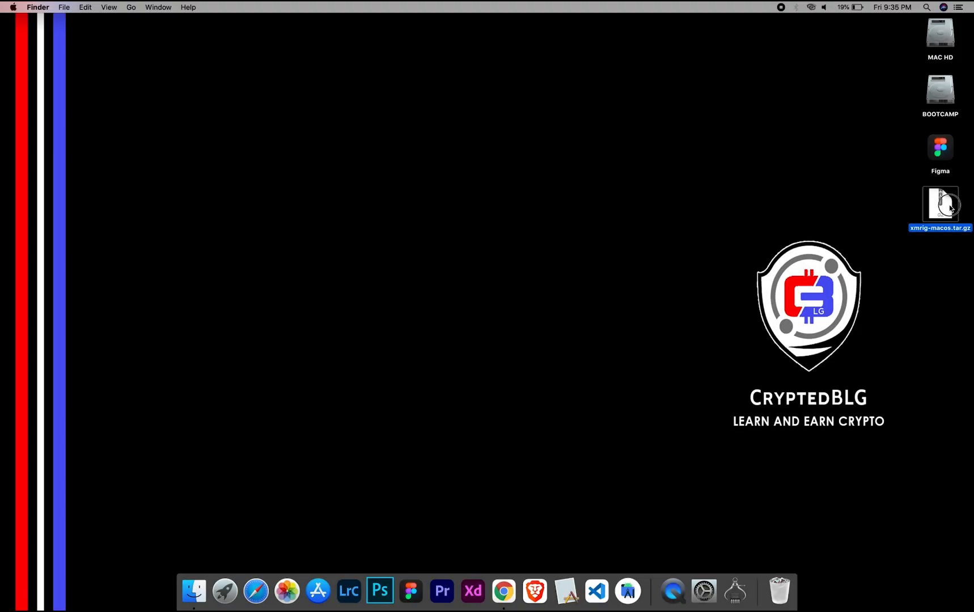
double_click(940, 203)
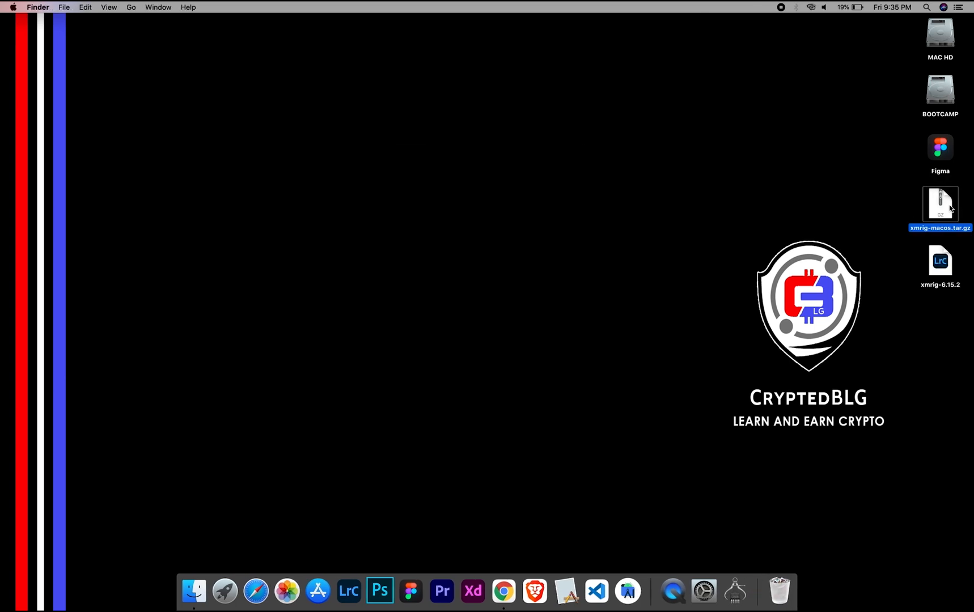
click(940, 261)
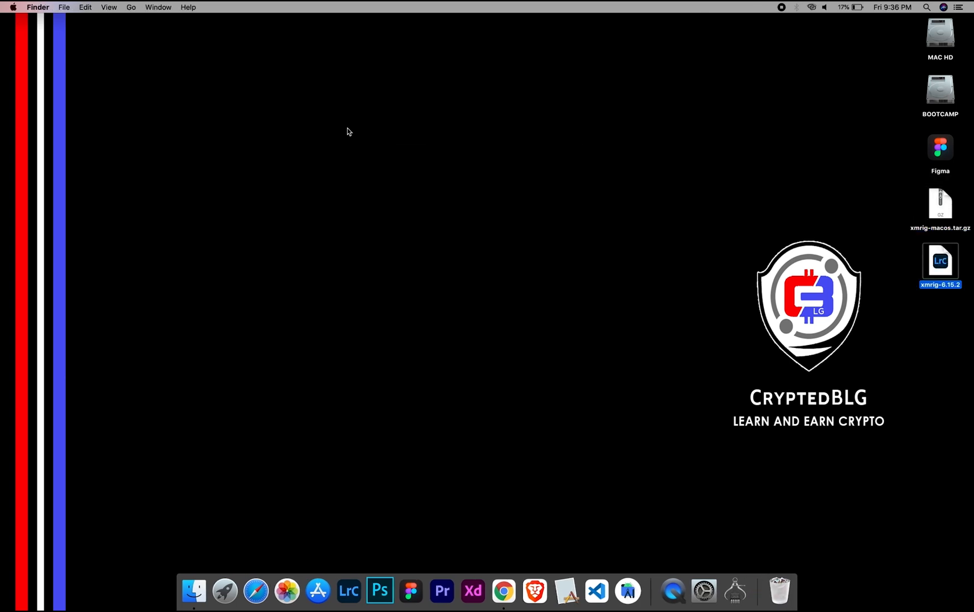
mouse_move(938, 278)
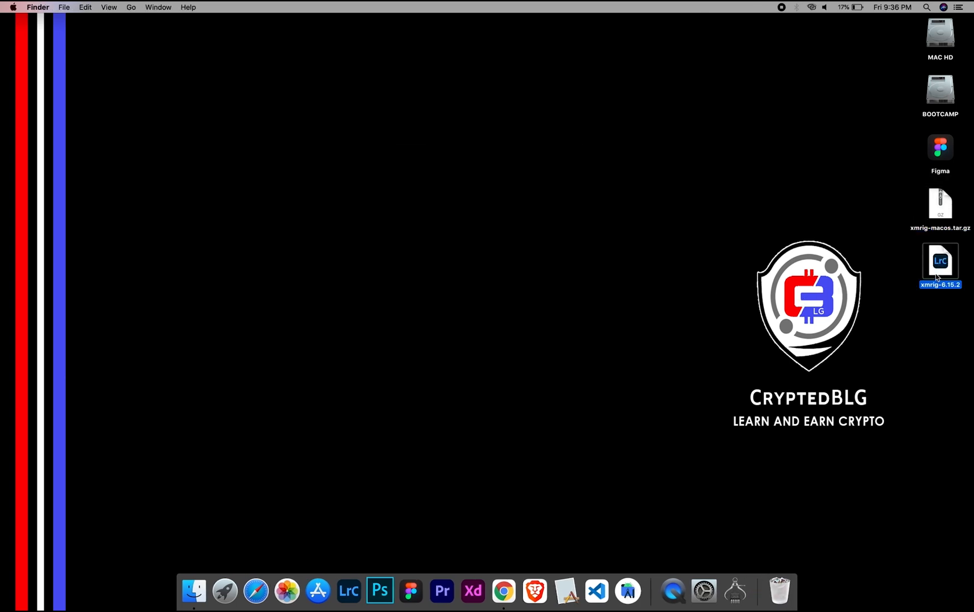
right_click(352, 139)
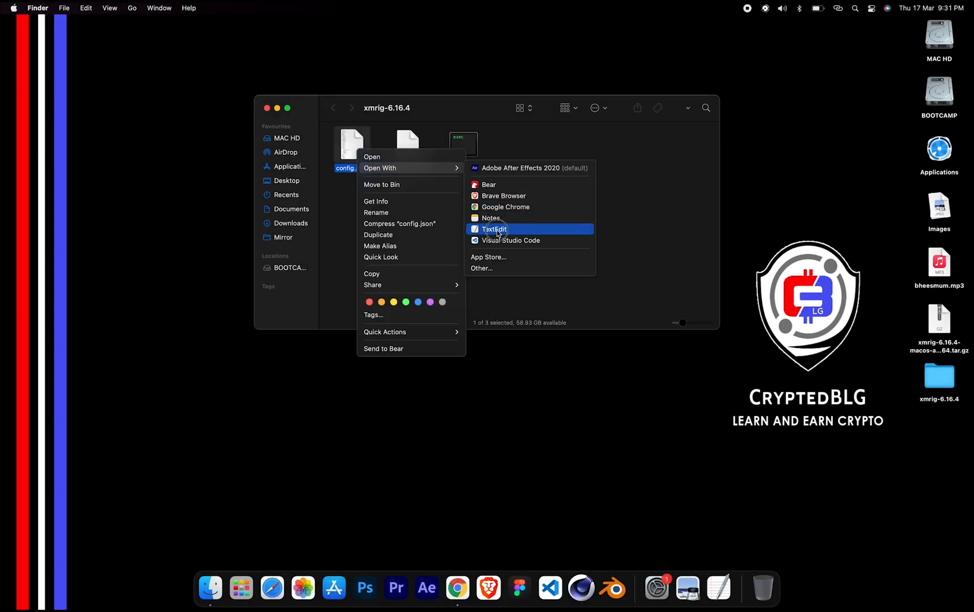
- Open config.json in TextEdit and scroll through its miner settings
click(495, 229)
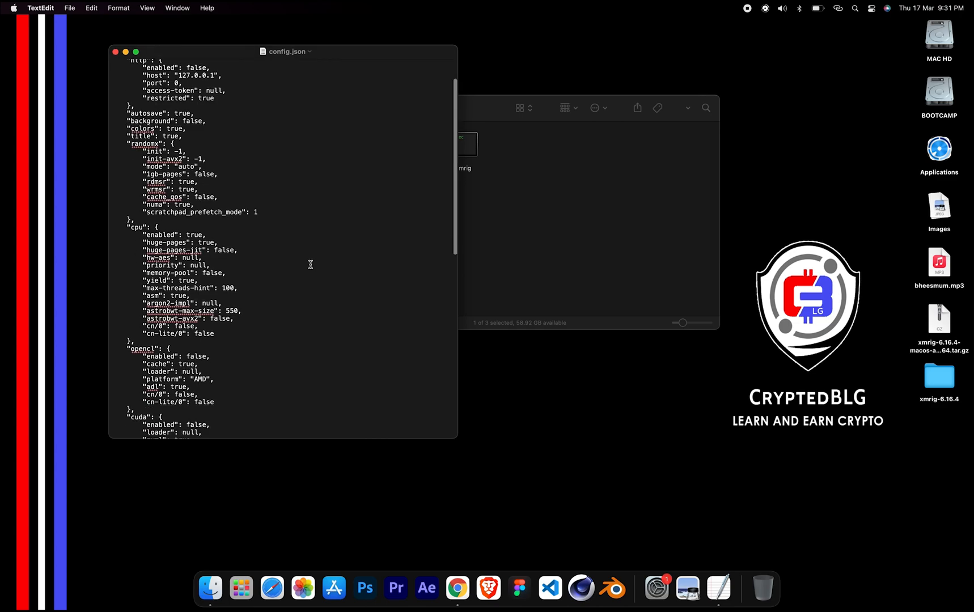
scroll(down, 3)
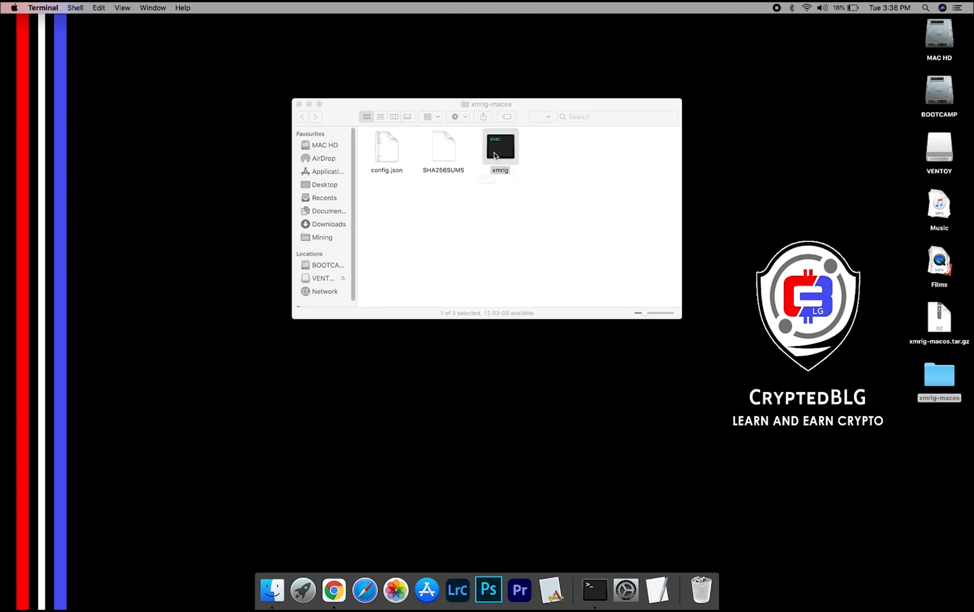
- Try launching the xmrig executable and dismiss the unidentified-developer warning
double_click(500, 149)
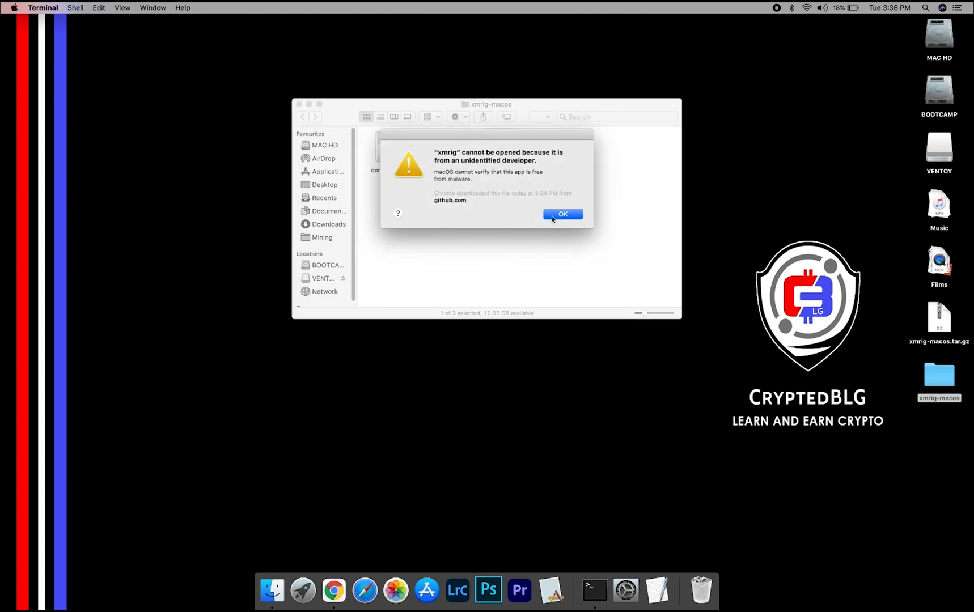
click(563, 214)
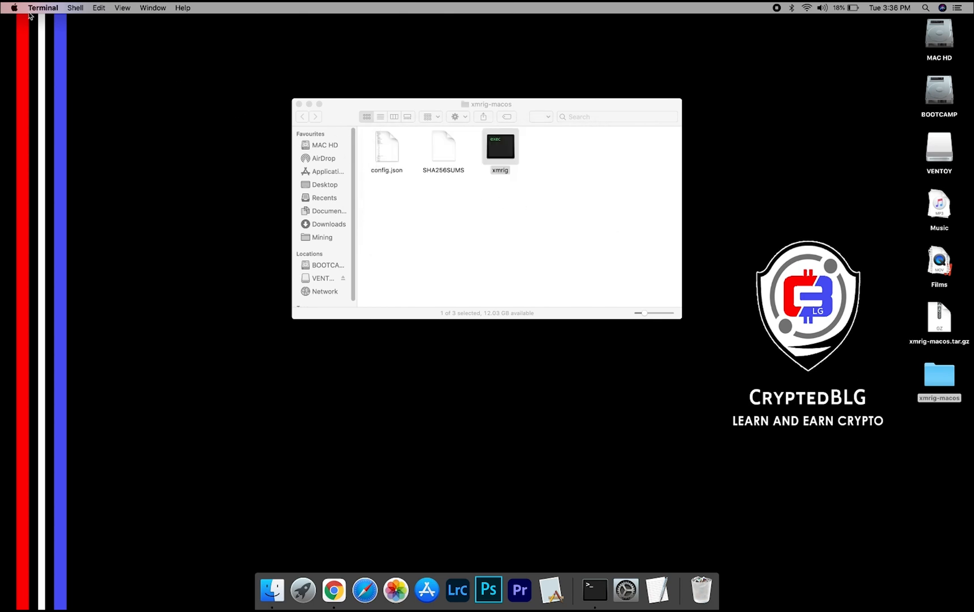
click(13, 8)
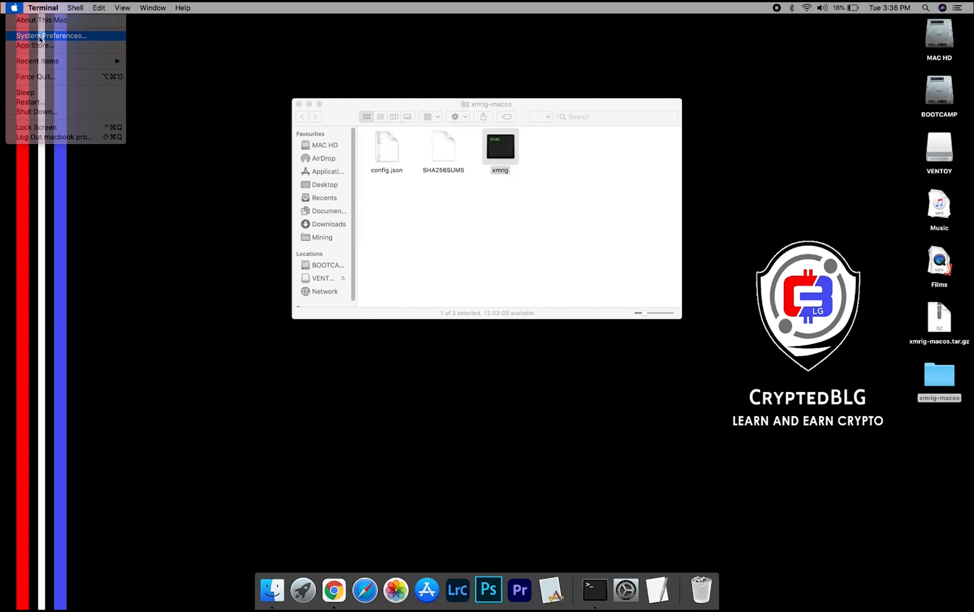
- Allow xmrig with Open Anyway in Security & Privacy and confirm opening it
click(51, 35)
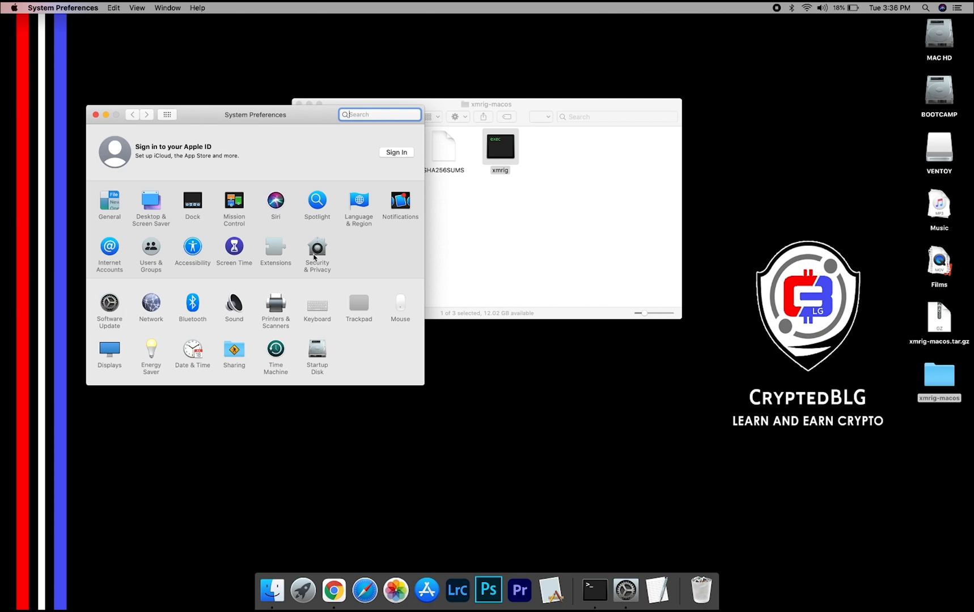
click(317, 248)
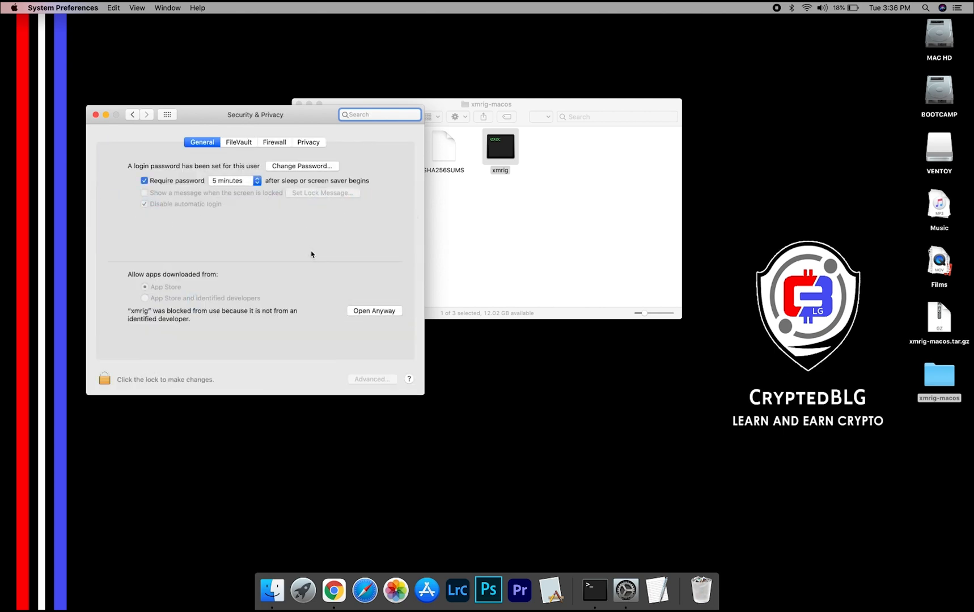
click(374, 311)
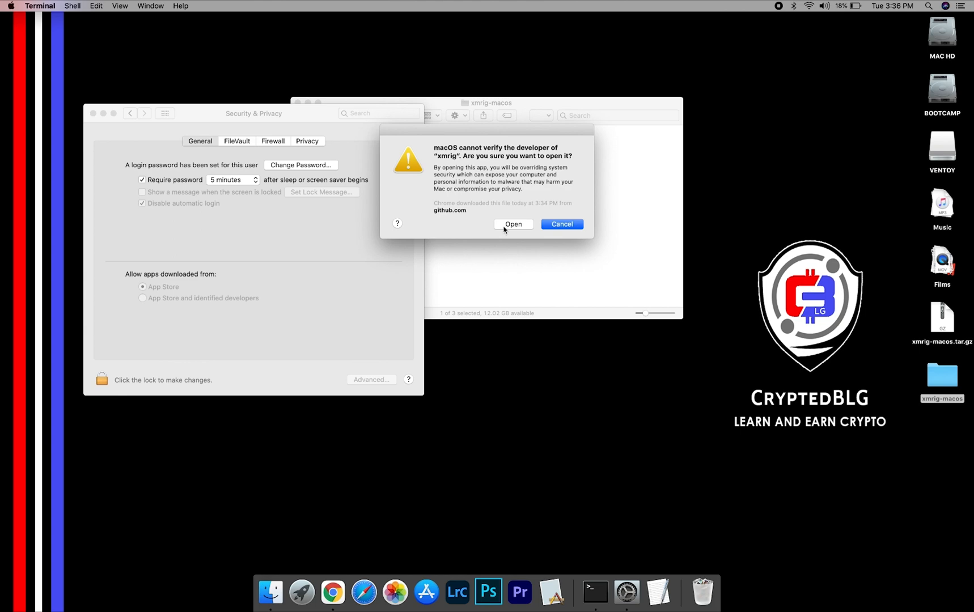
click(513, 224)
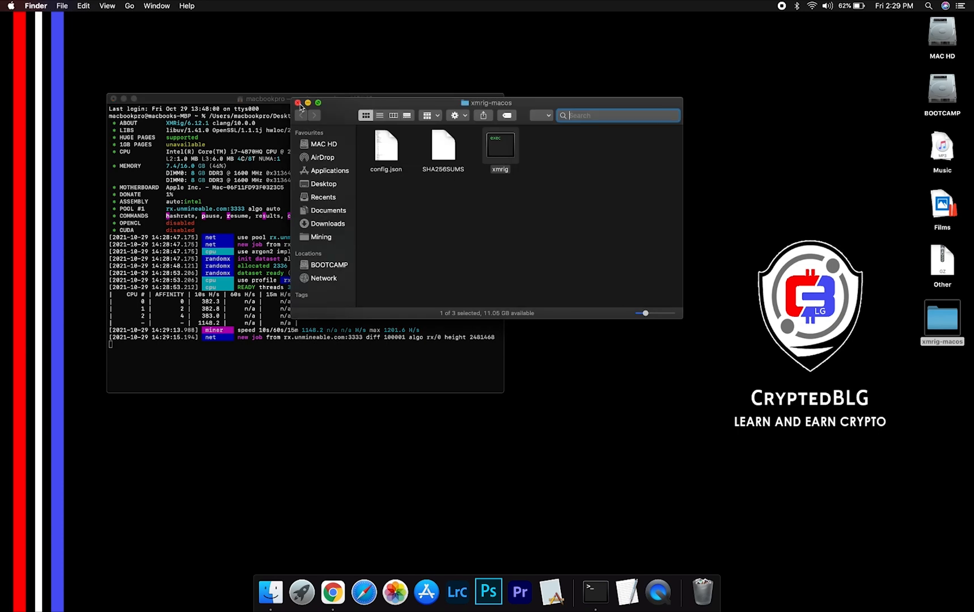
- Close the xmrig-macos Finder window and follow accepted shares in Terminal
click(298, 103)
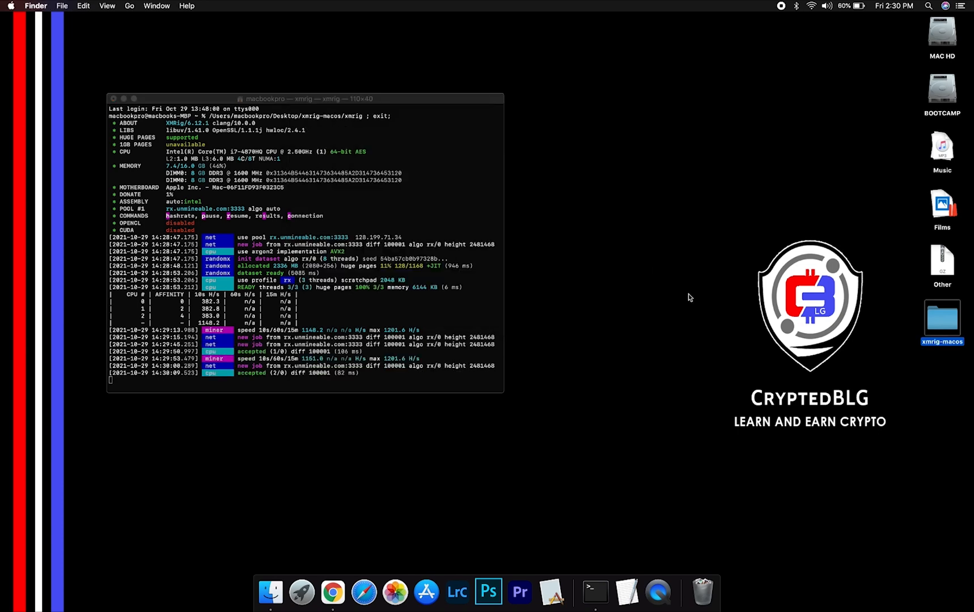
scroll(down, 3)
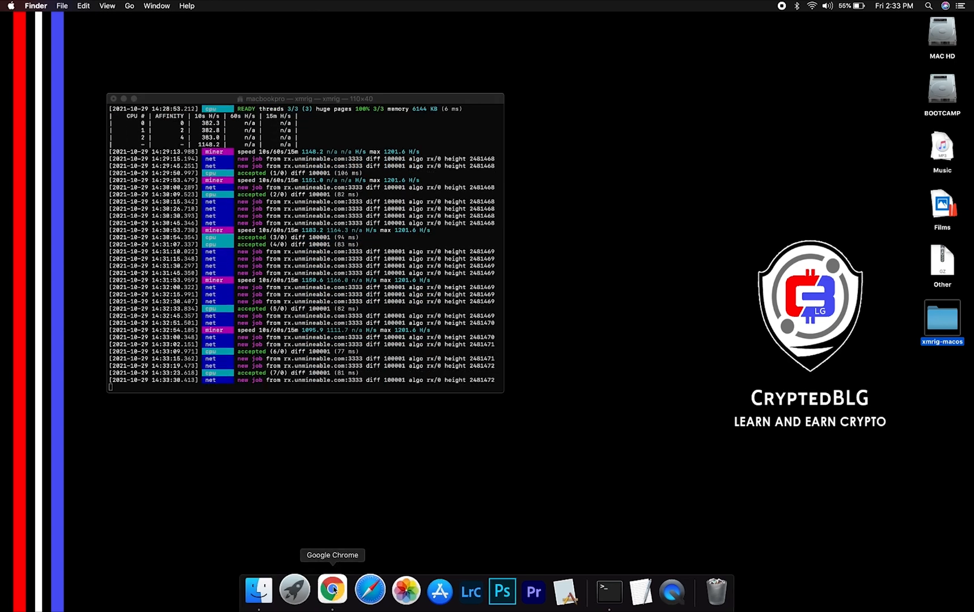
- Look up ELON address 5b1133c639217f32 on unMineable, then view the Referral Code section
click(332, 589)
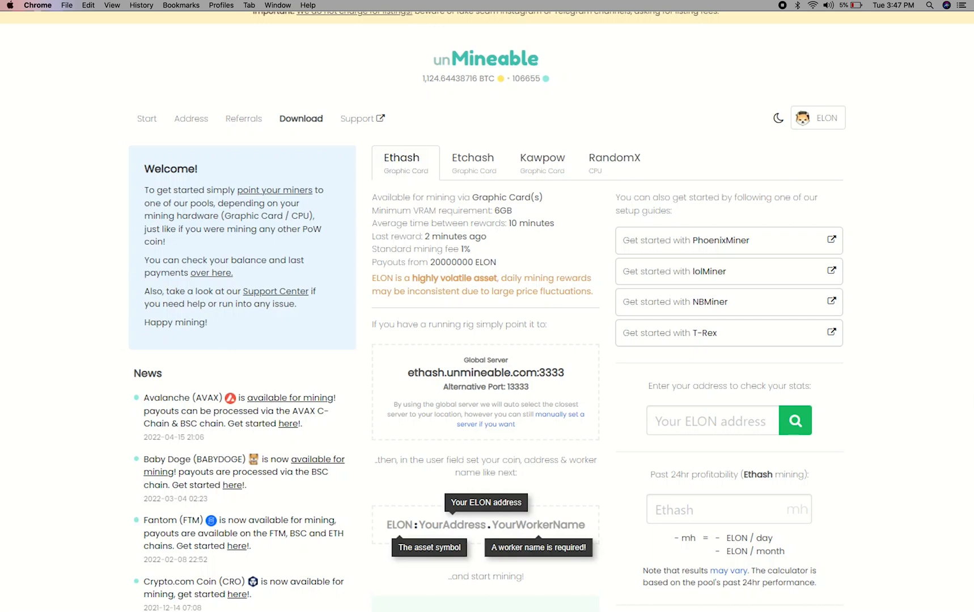
click(712, 420)
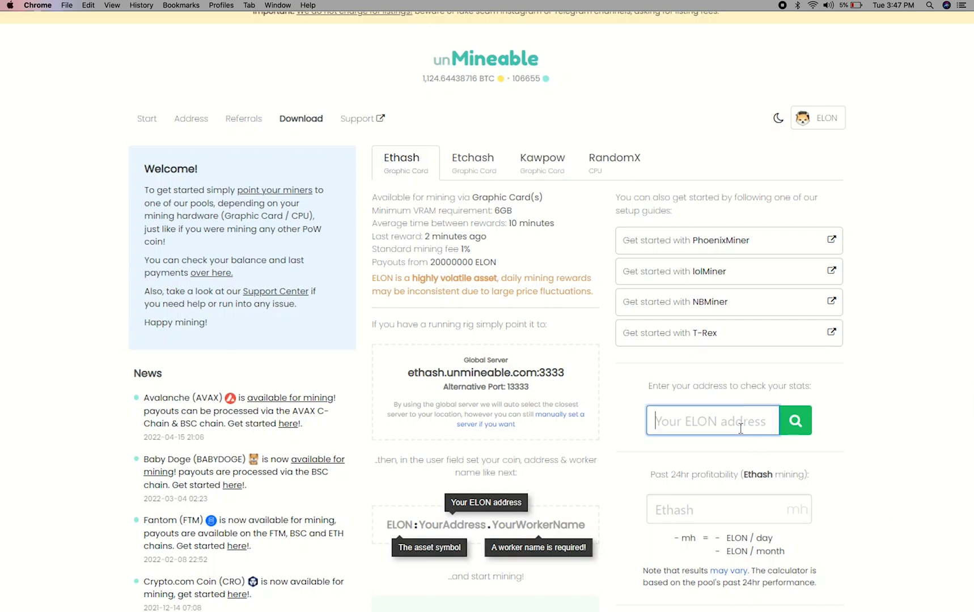
text(5b1133c639217f32)
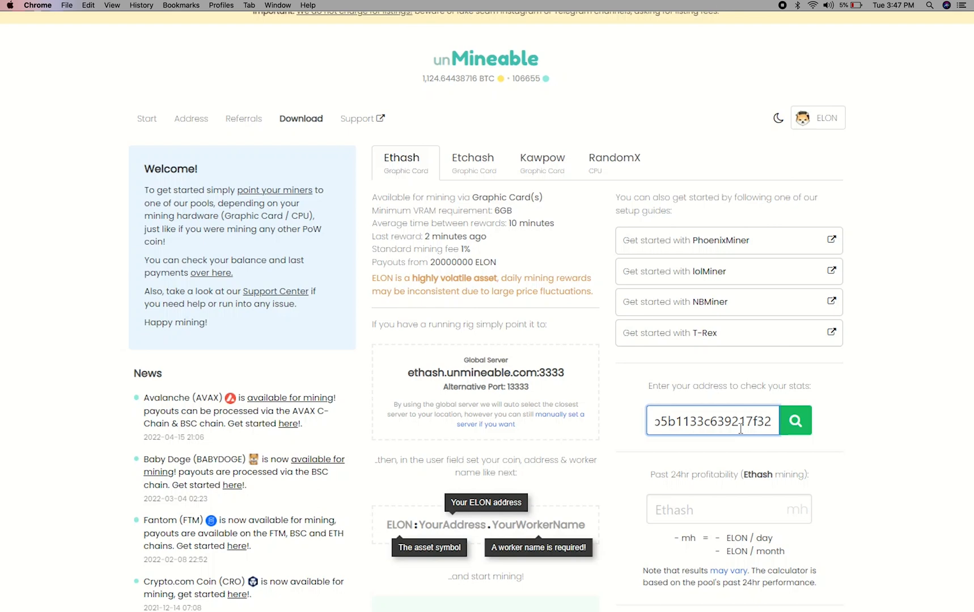
click(796, 421)
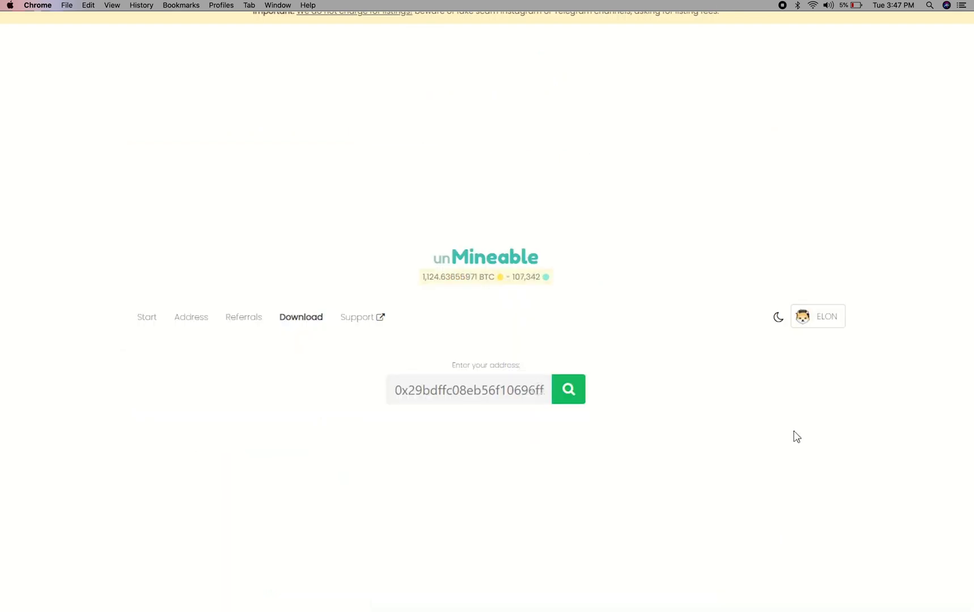
click(567, 389)
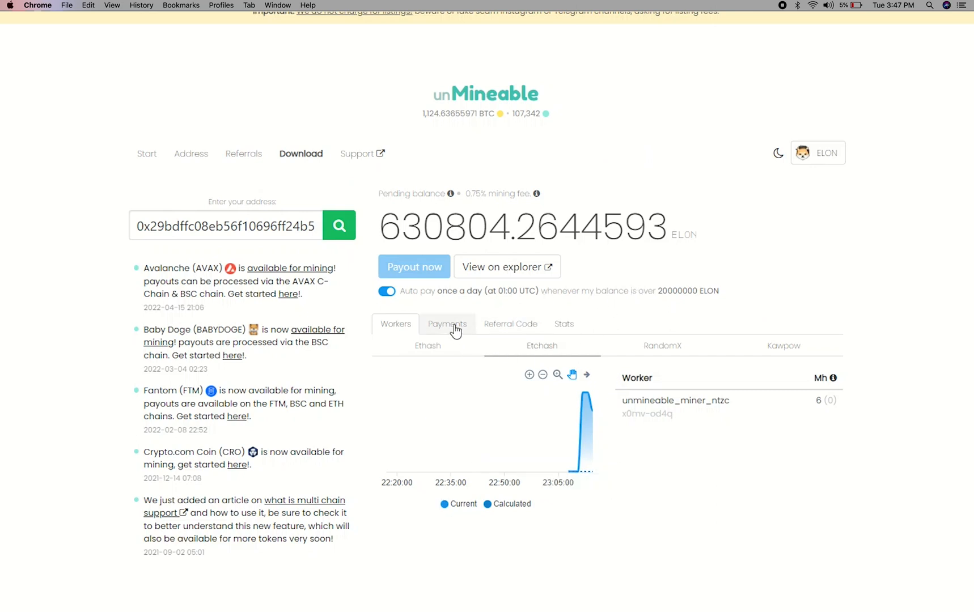
click(511, 324)
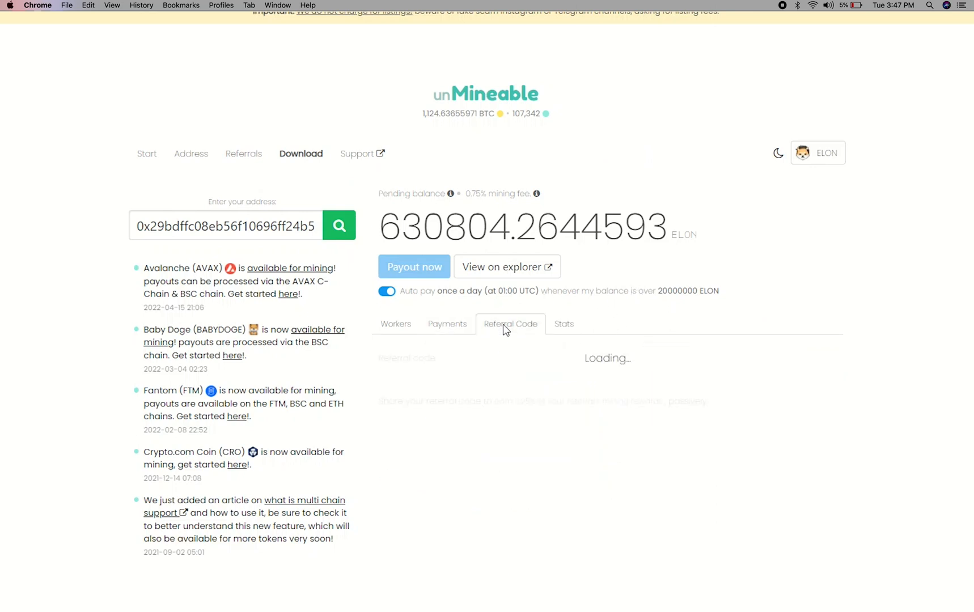